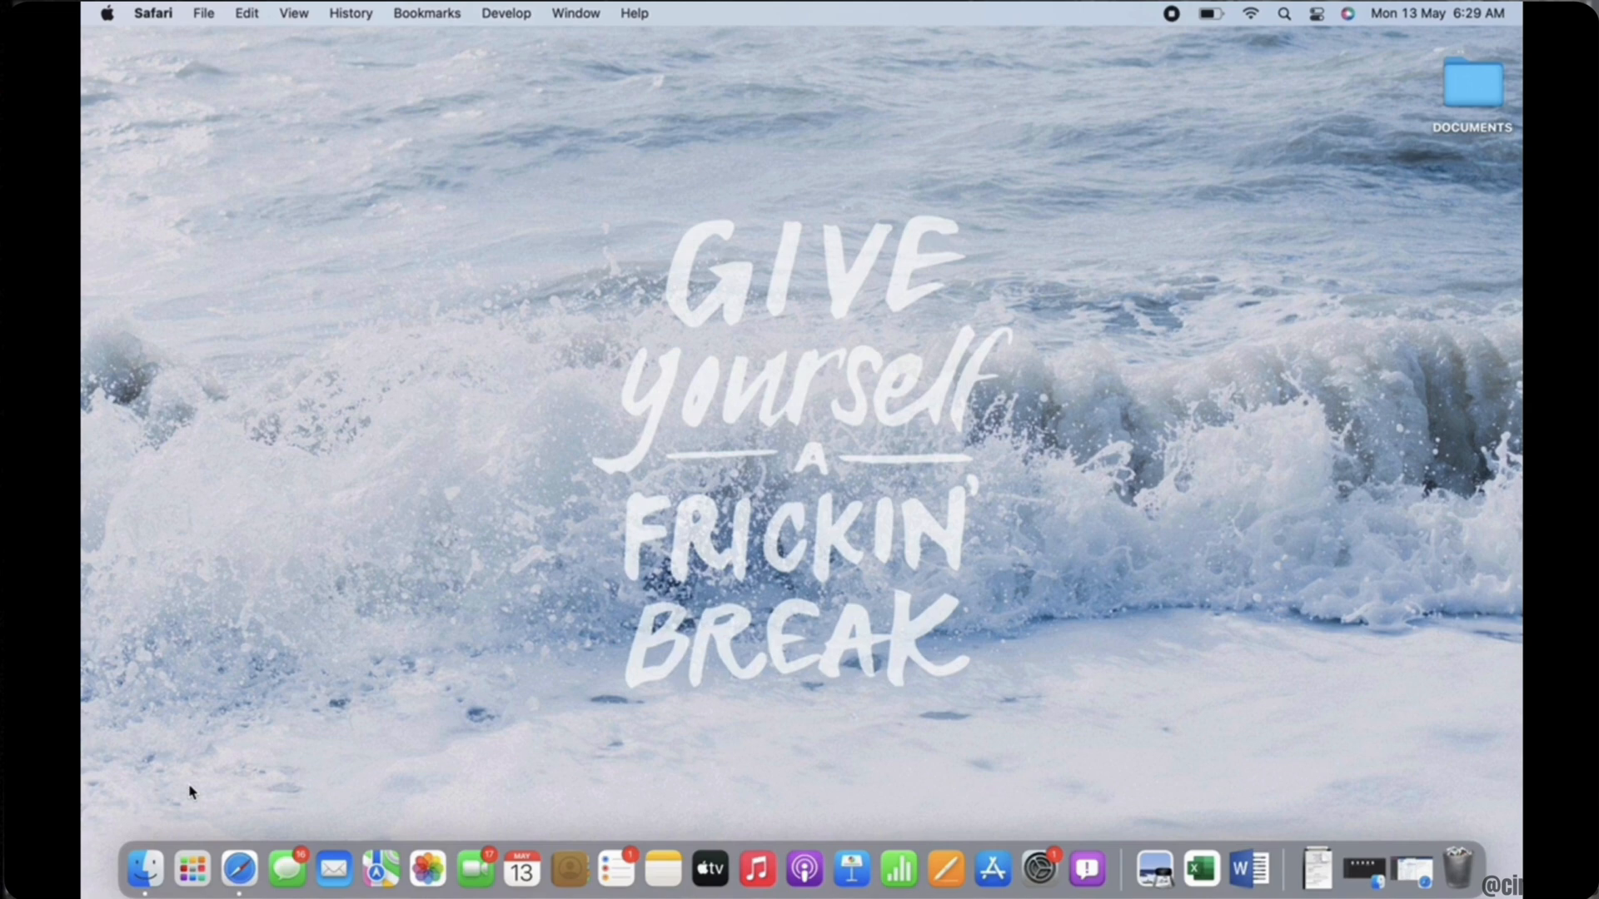
mouse_move(191, 876)
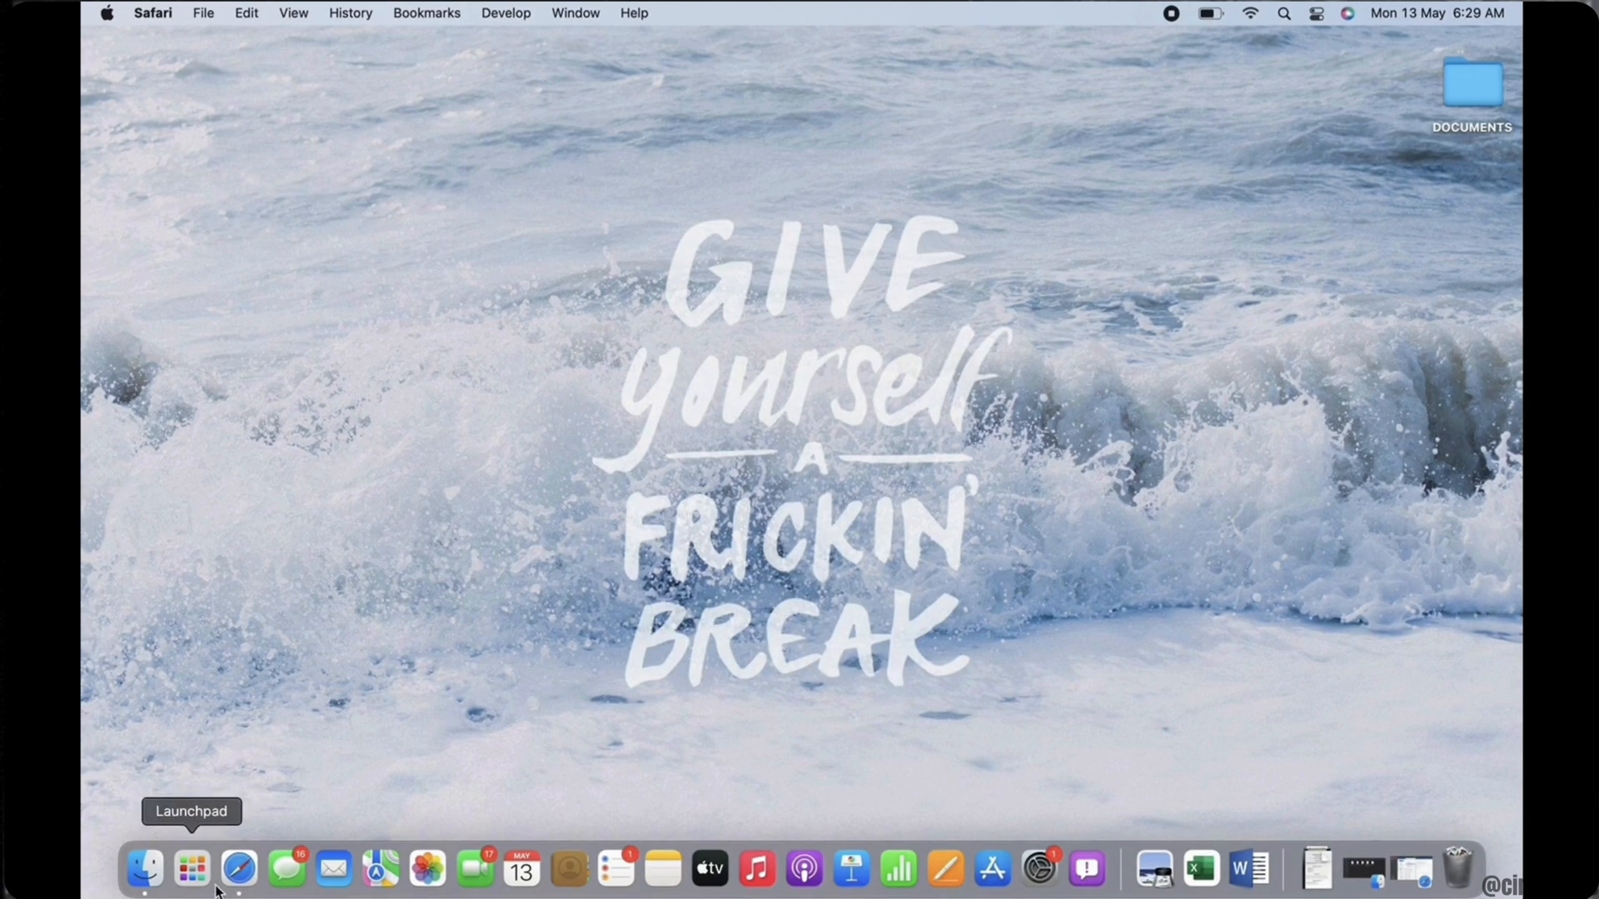
Launch Safari from the Dock with Outlook on the web showing the inbox.
click(243, 871)
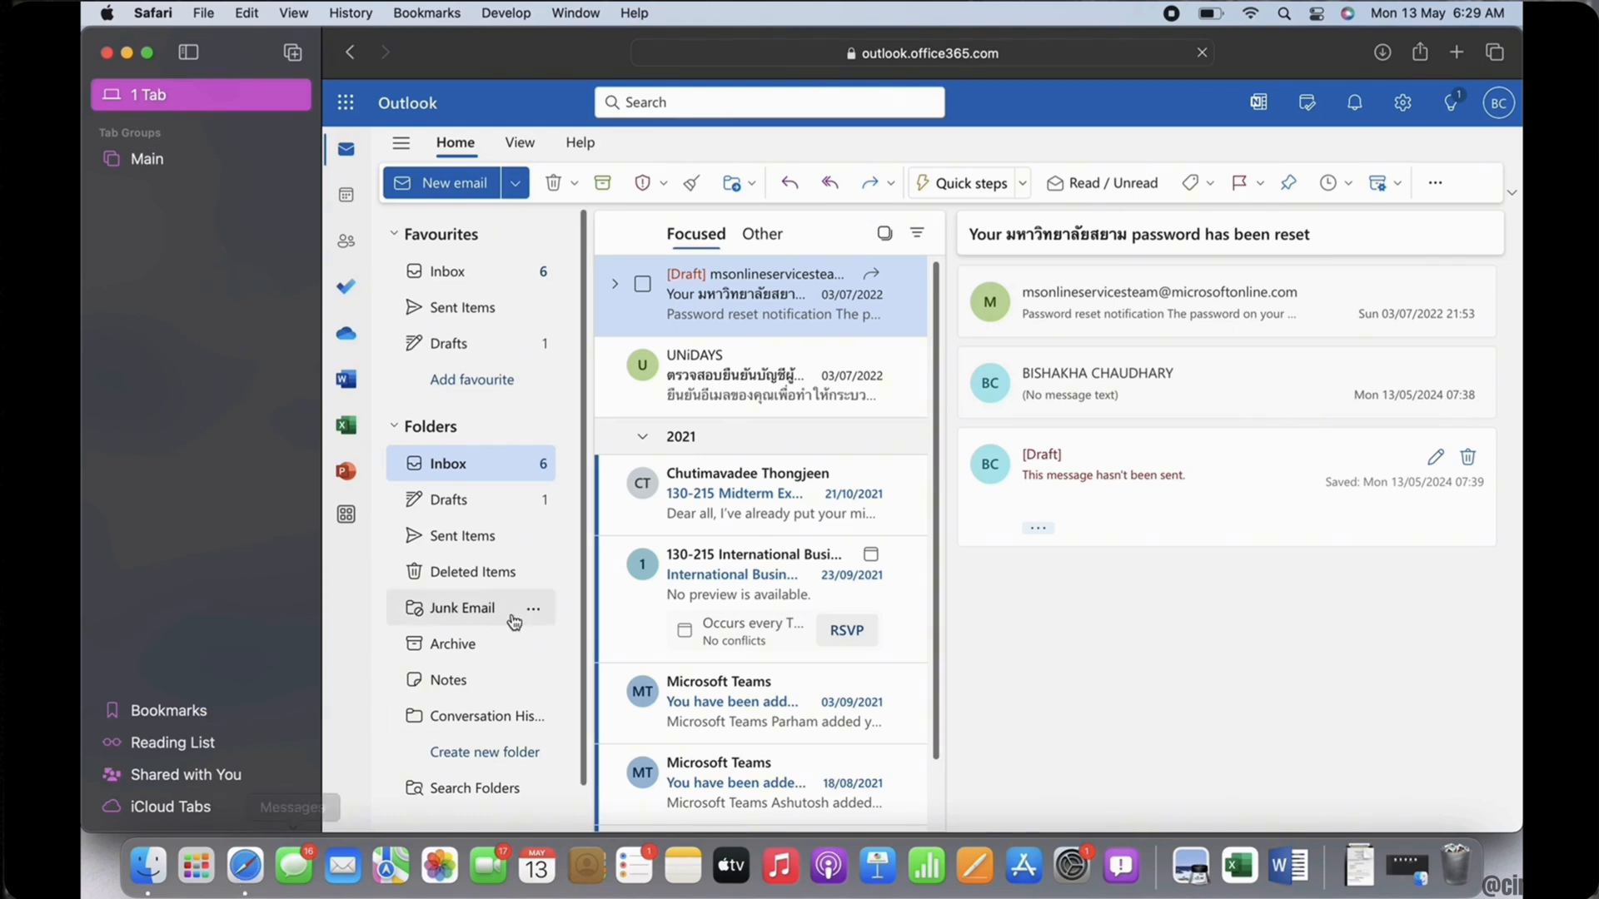
mouse_move(708, 361)
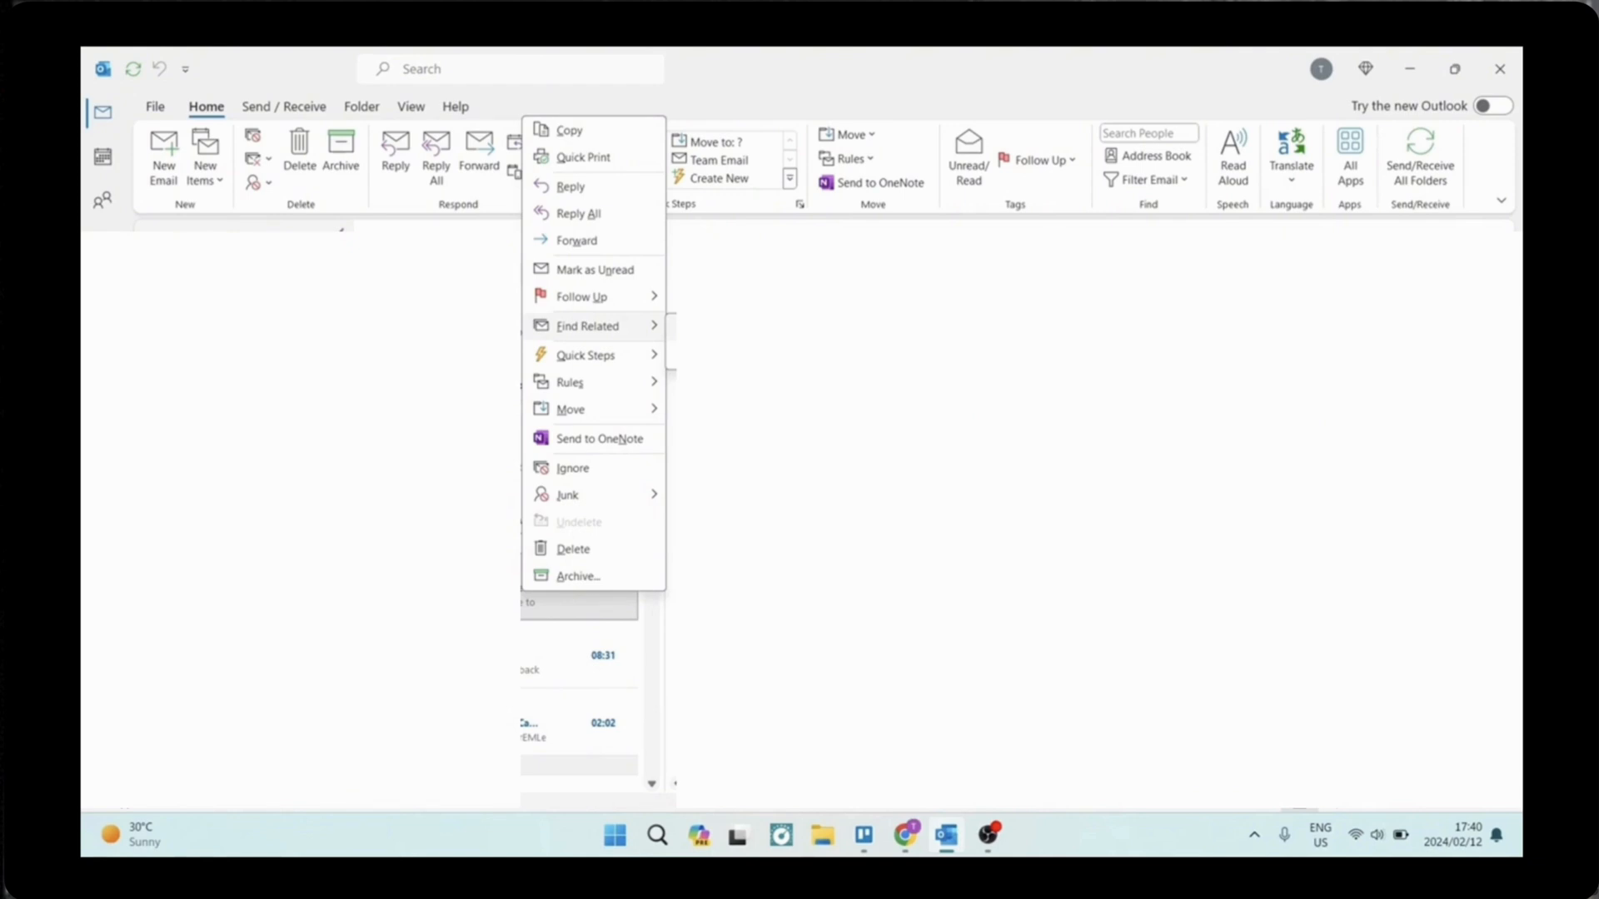
mouse_move(588, 326)
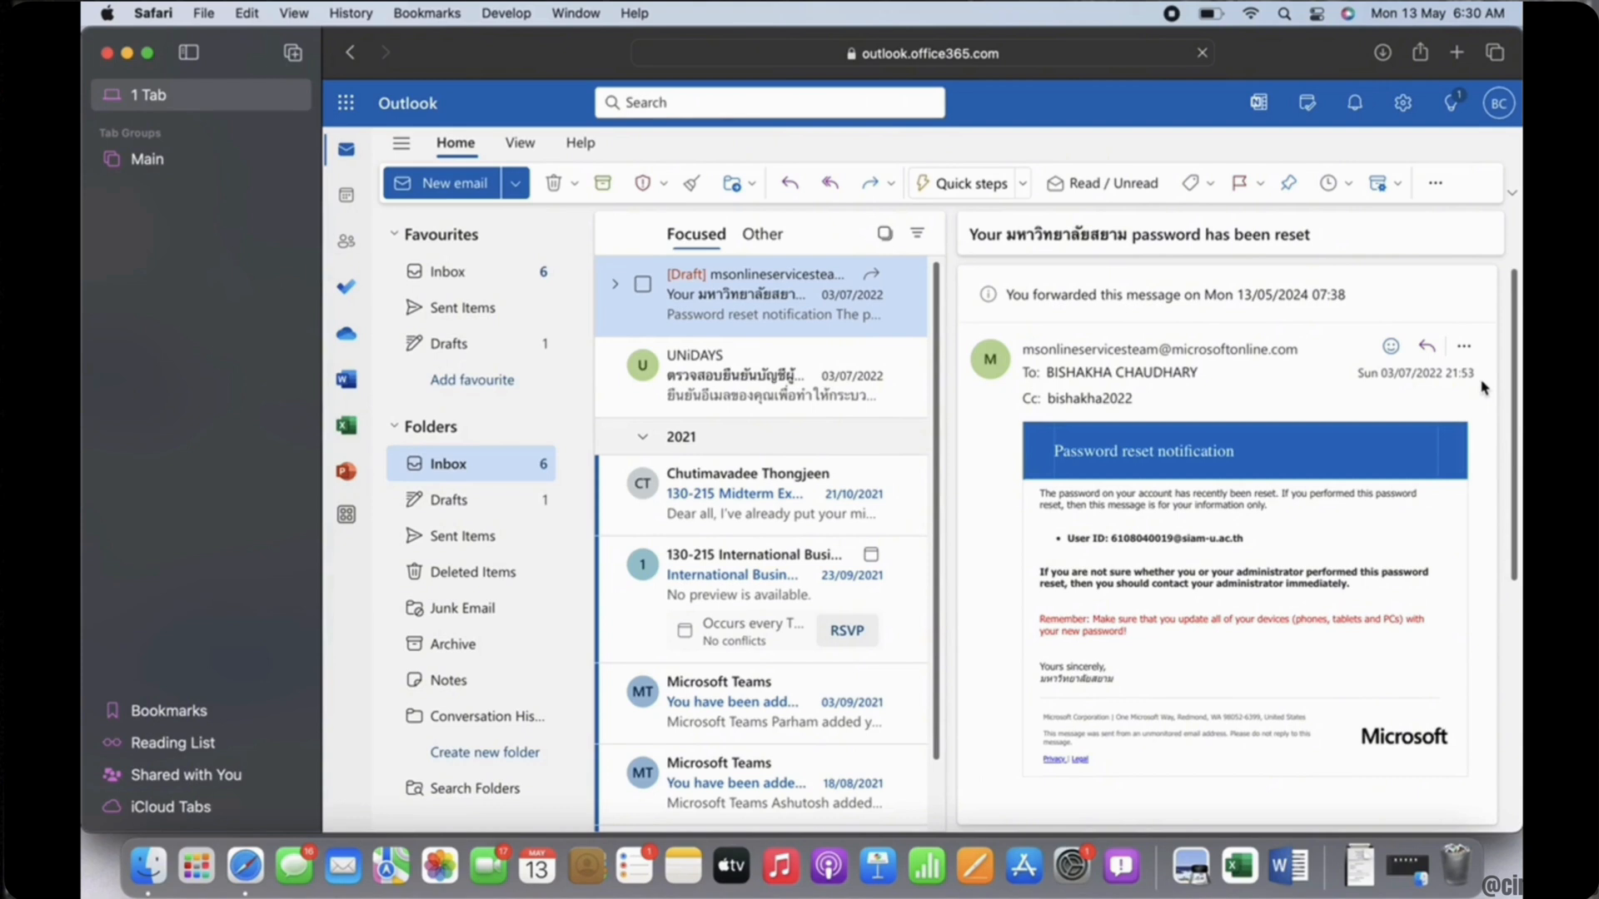
mouse_move(1463, 346)
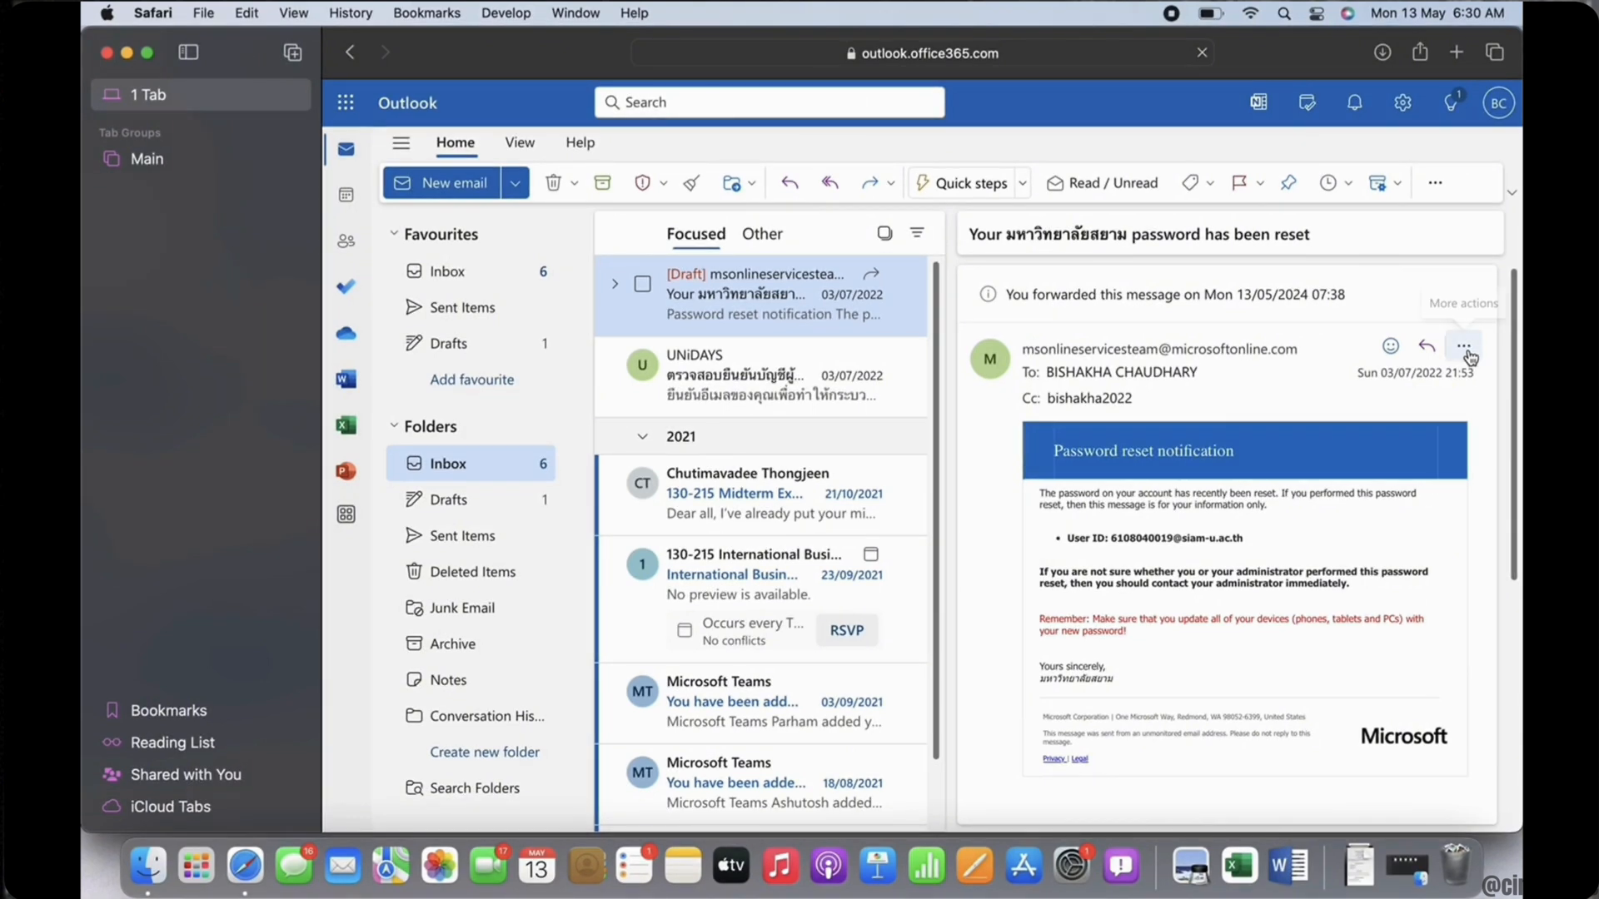
Forward the password reset message from its More actions menu, quoting the original.
click(1464, 345)
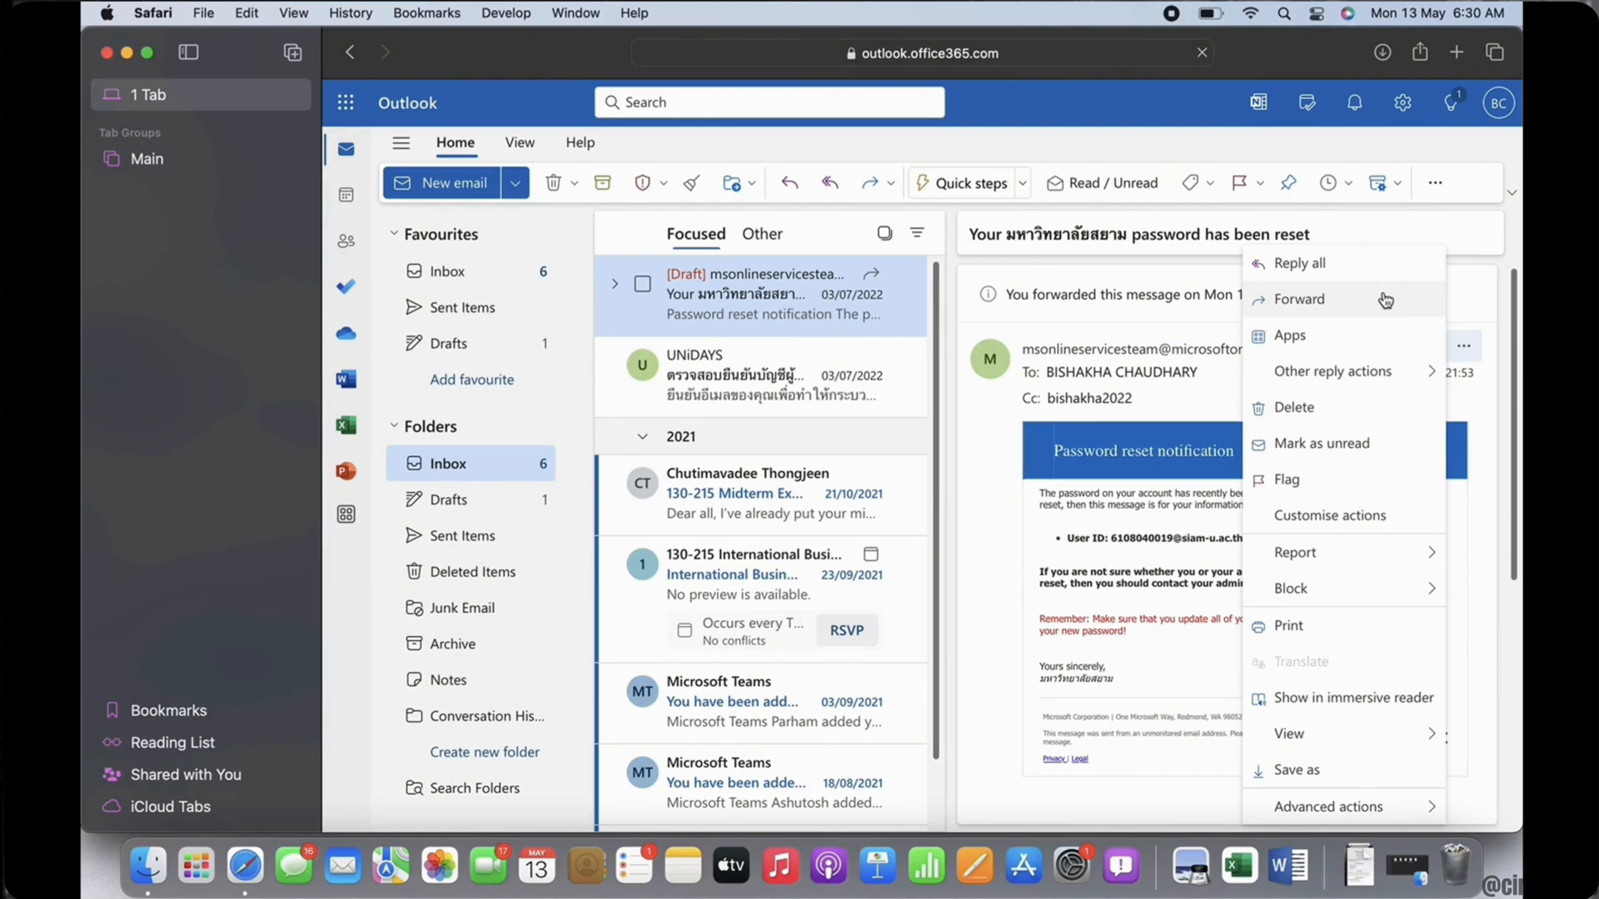
click(1299, 299)
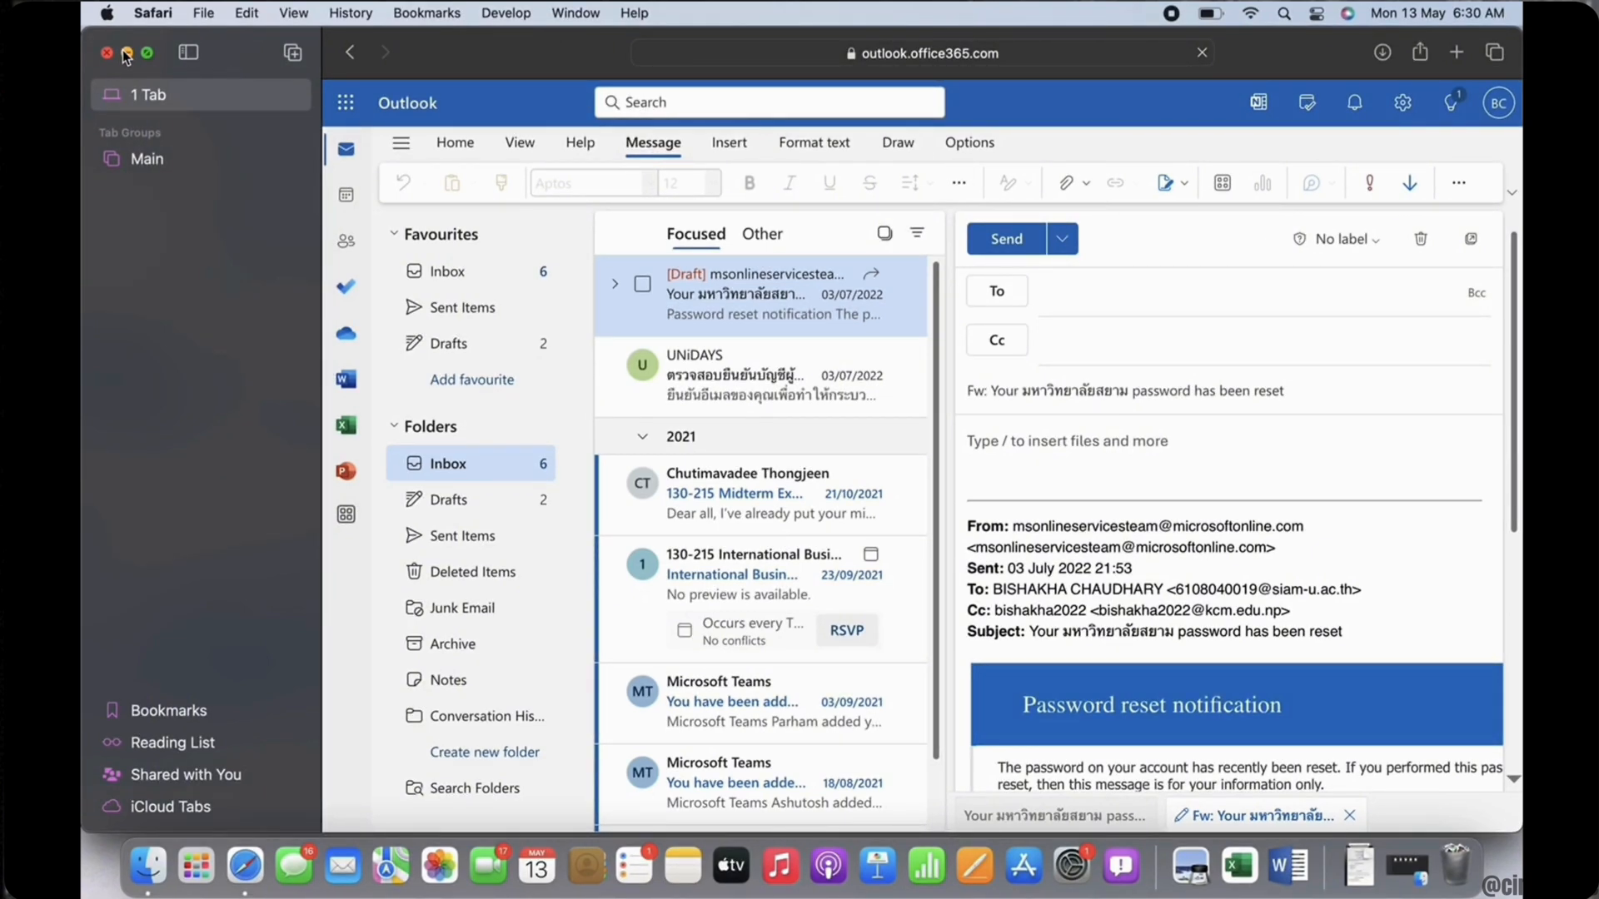
Close the Safari window holding Outlook on the web.
click(106, 52)
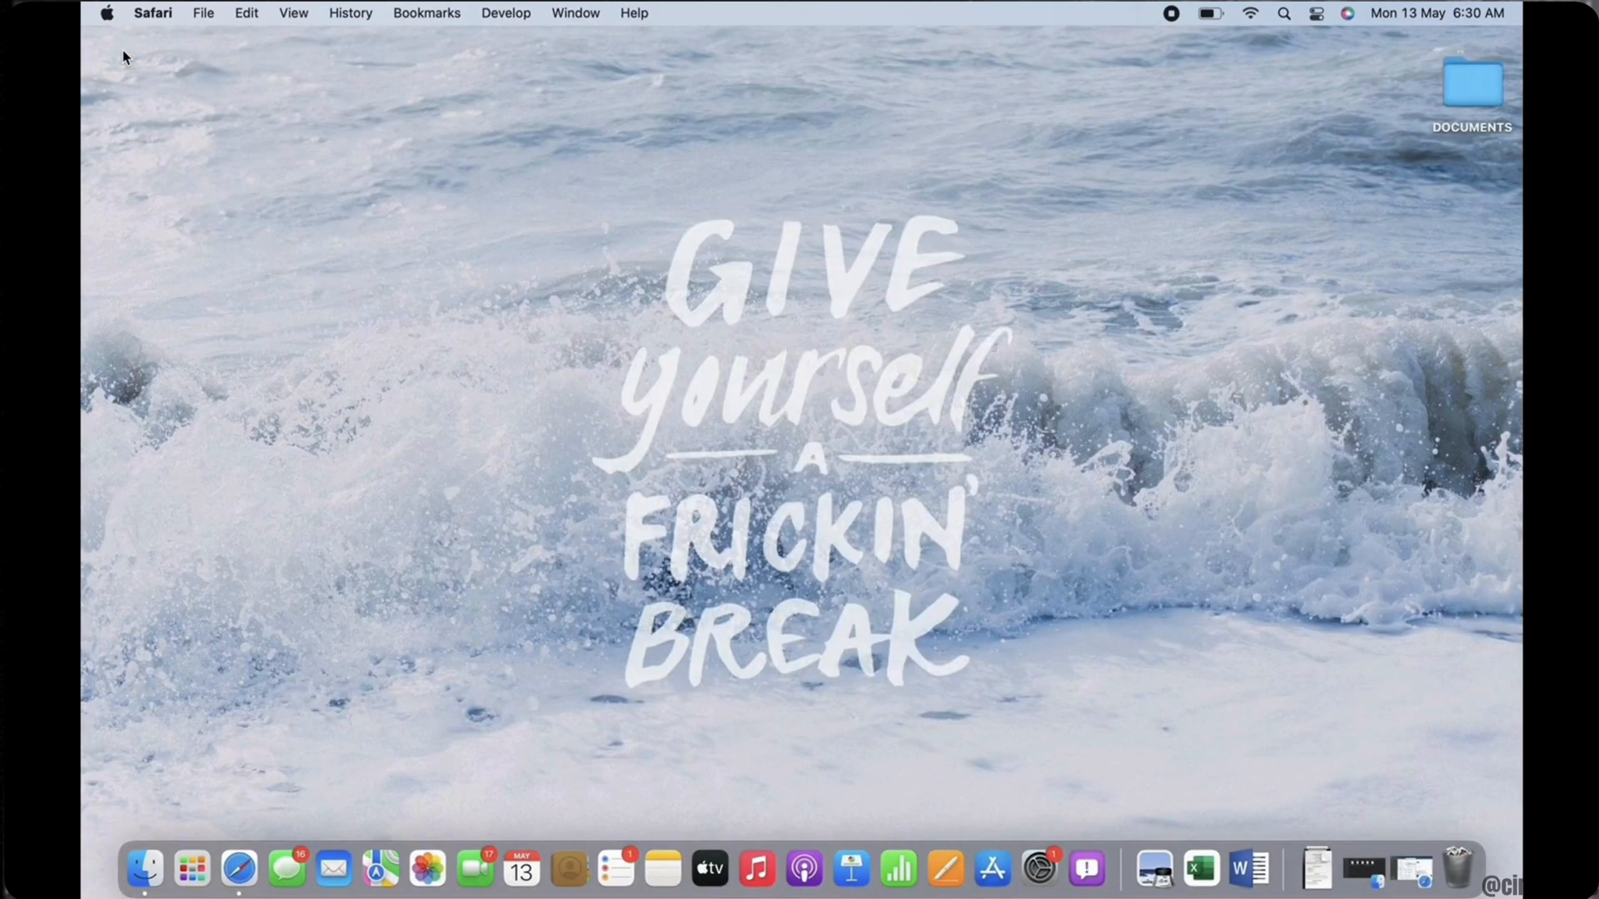